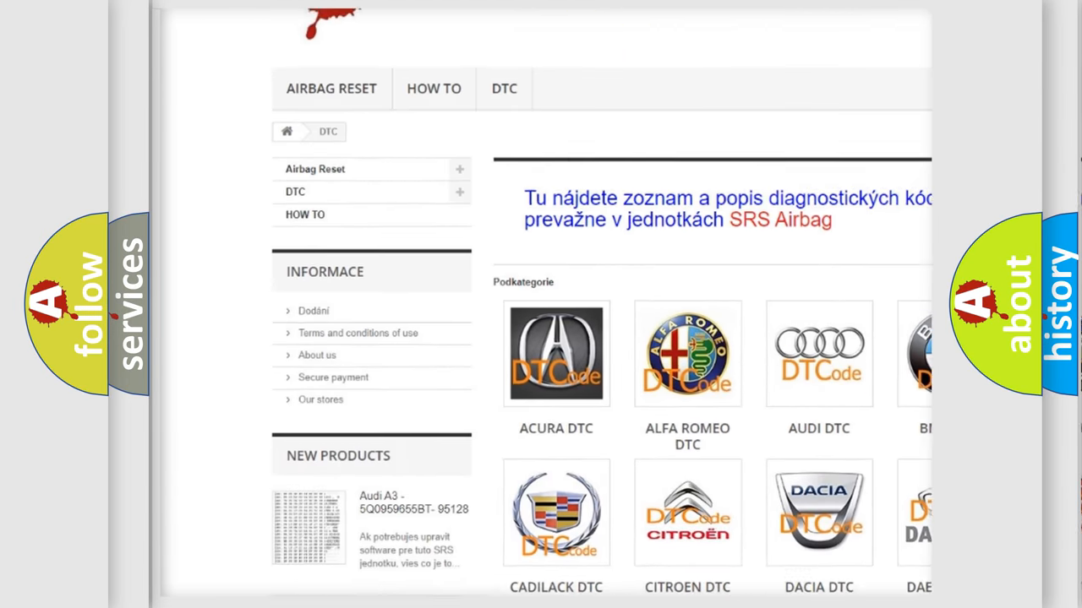
pyautogui.scroll(-3)
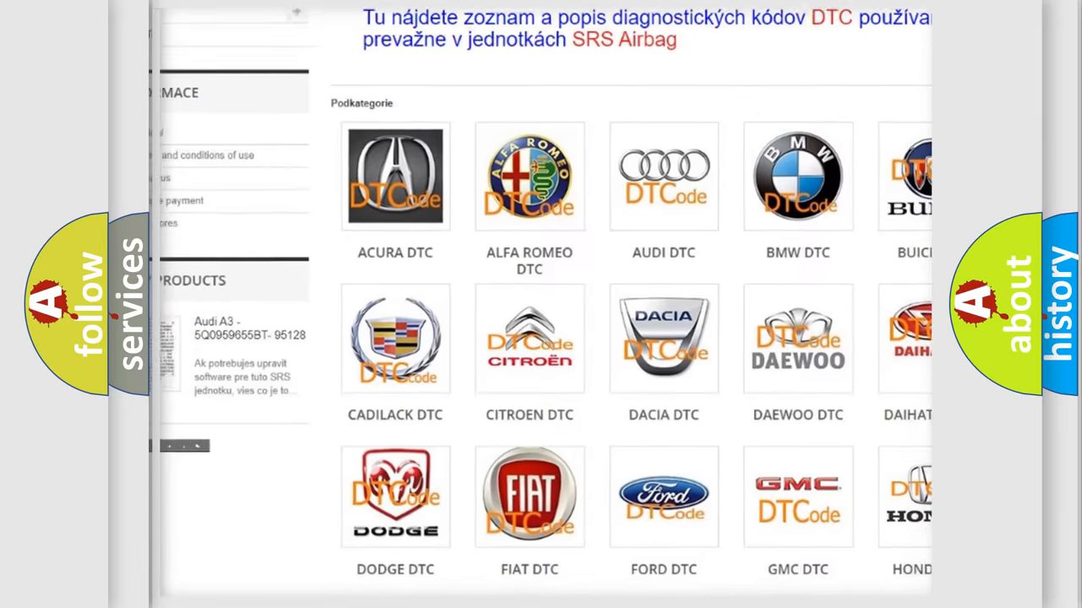
pyautogui.scroll(-3)
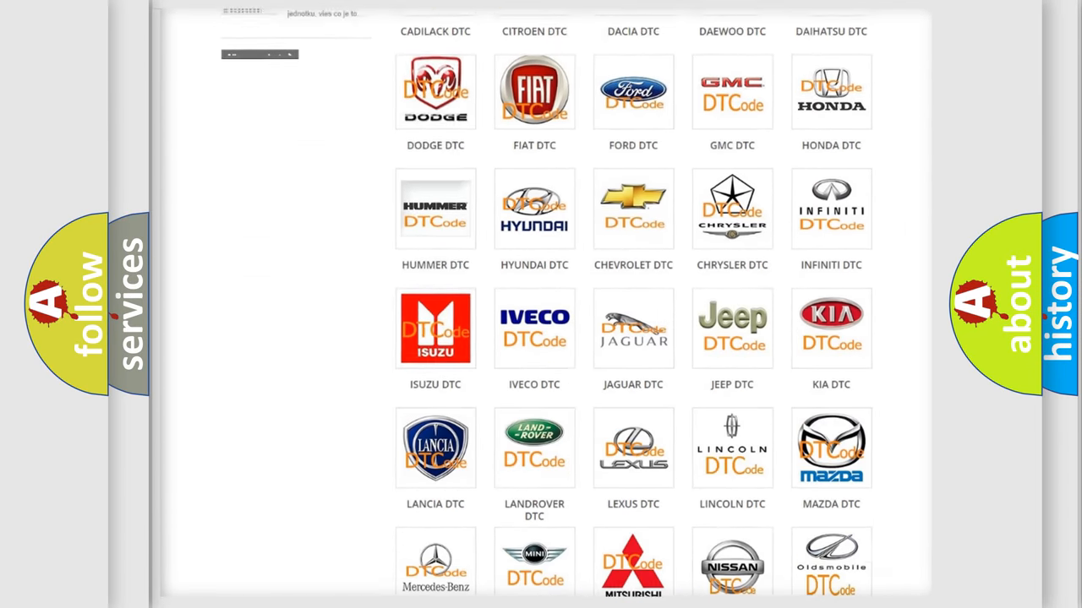